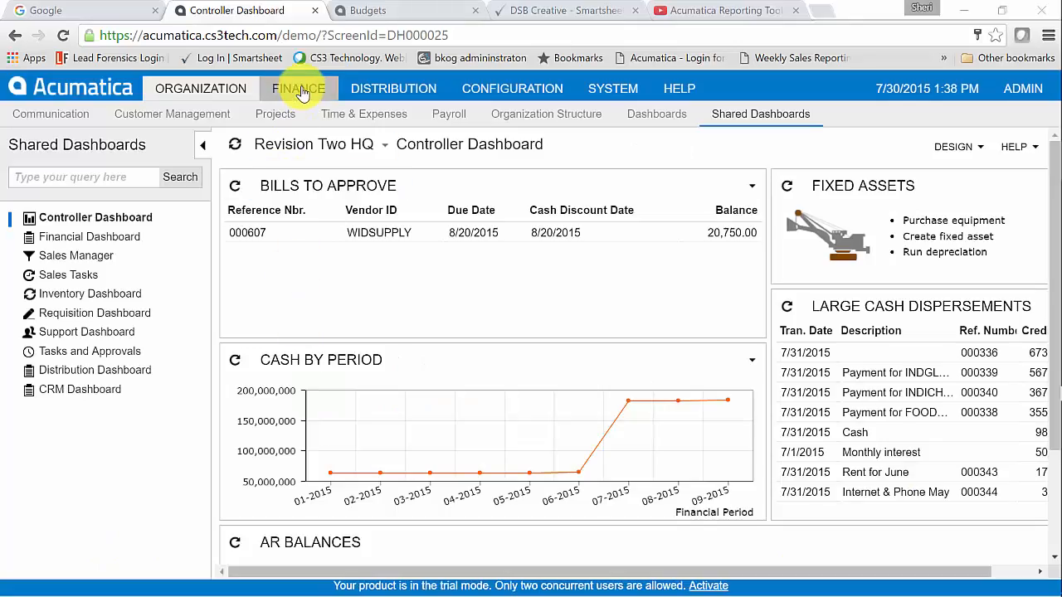
Open the HQ Account Summary for 07-2015 and check account 10300's 150,351,570.00 balance
left_click(298, 88)
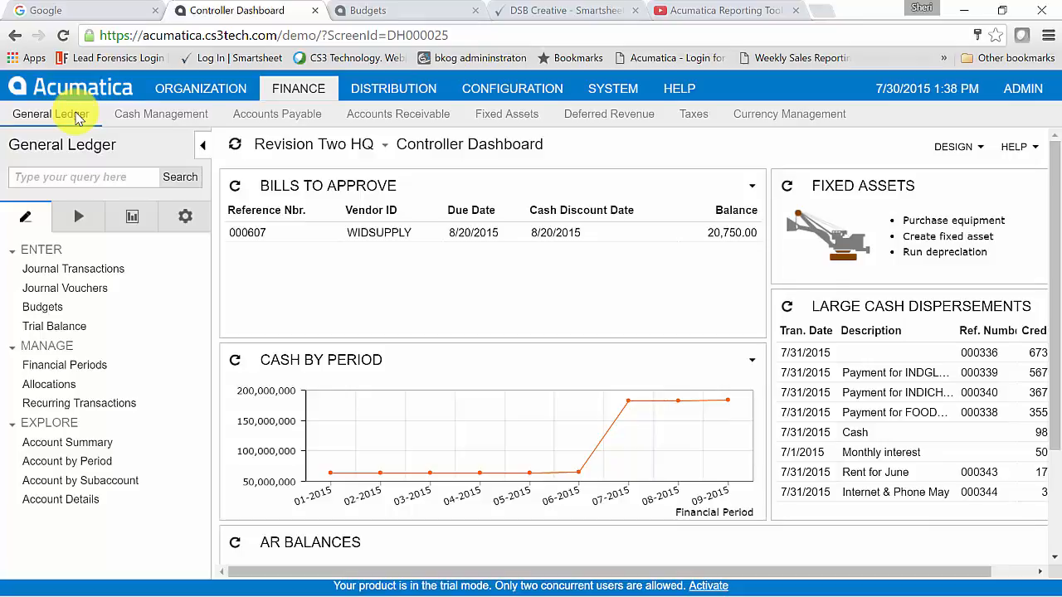
left_click(66, 461)
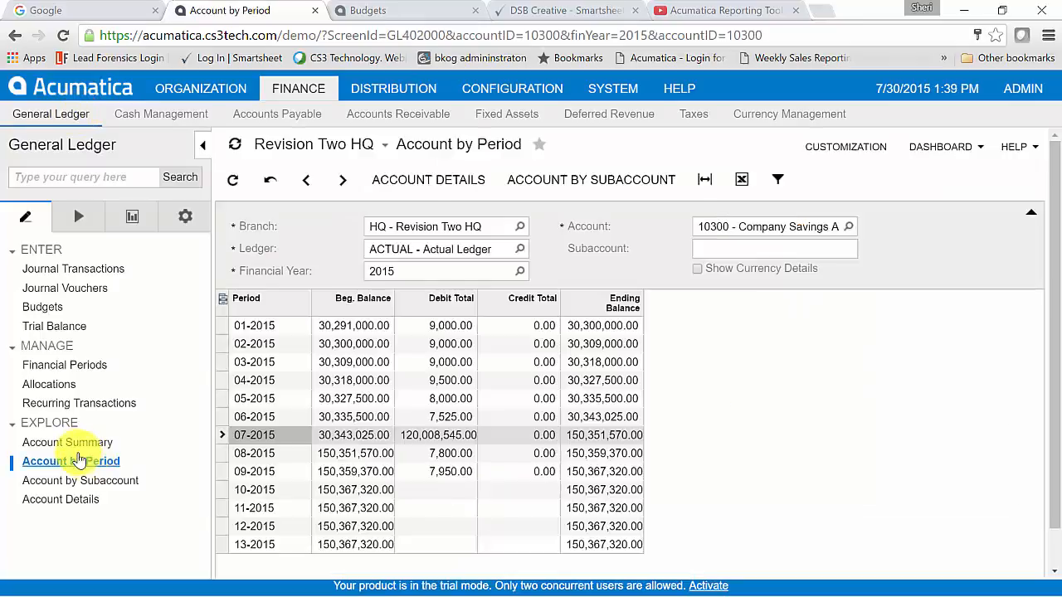
left_click(66, 442)
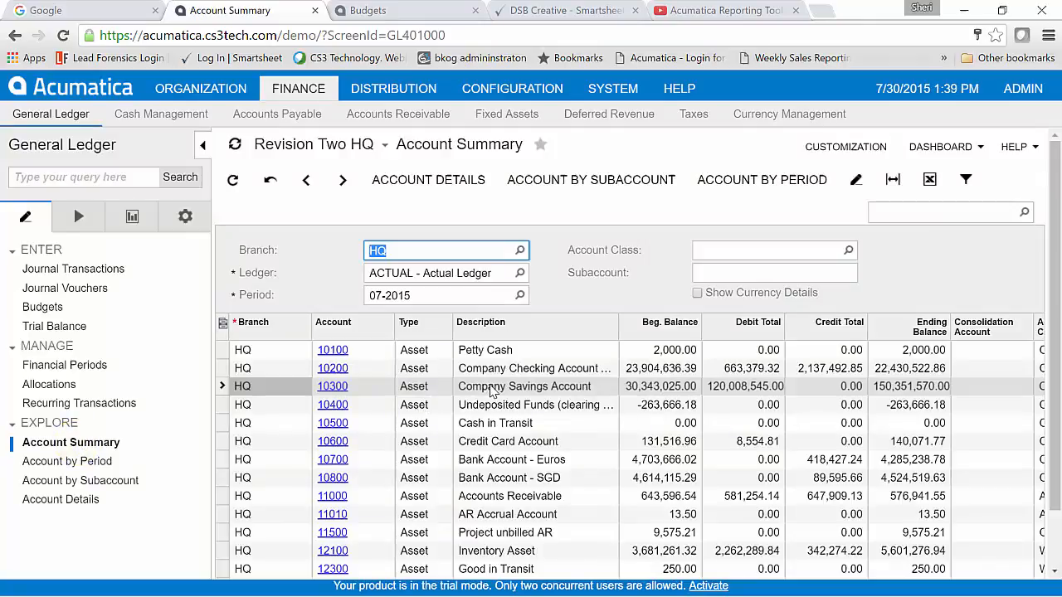
left_click(524, 386)
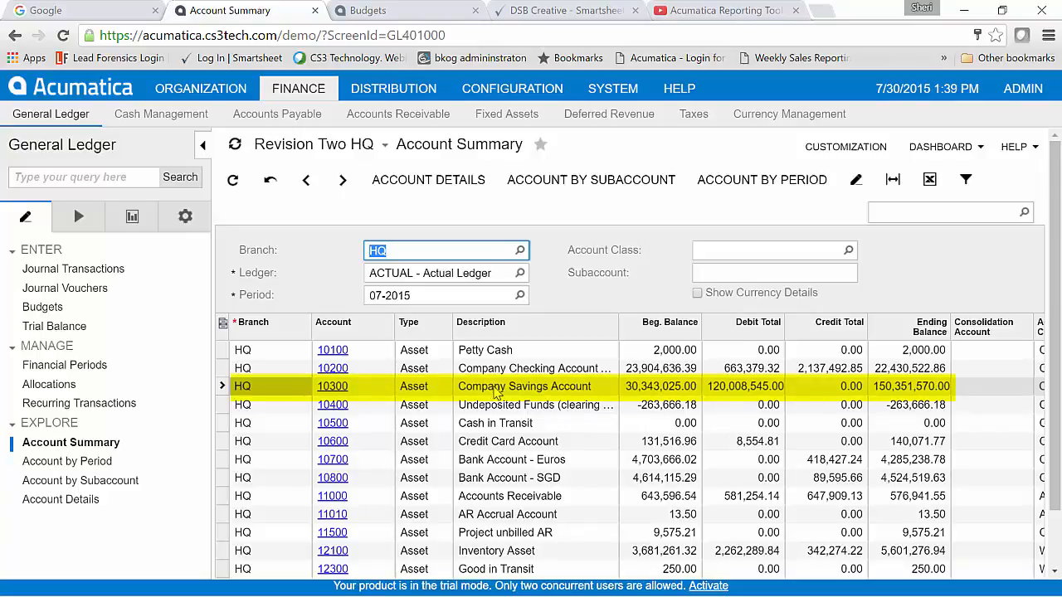
mouse_move(739, 390)
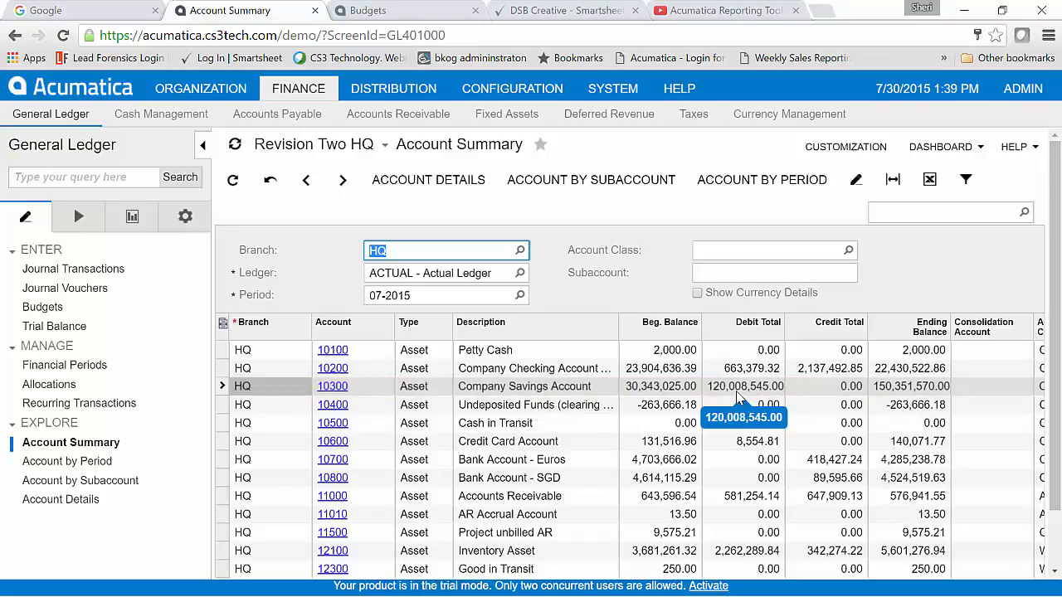
mouse_move(597, 379)
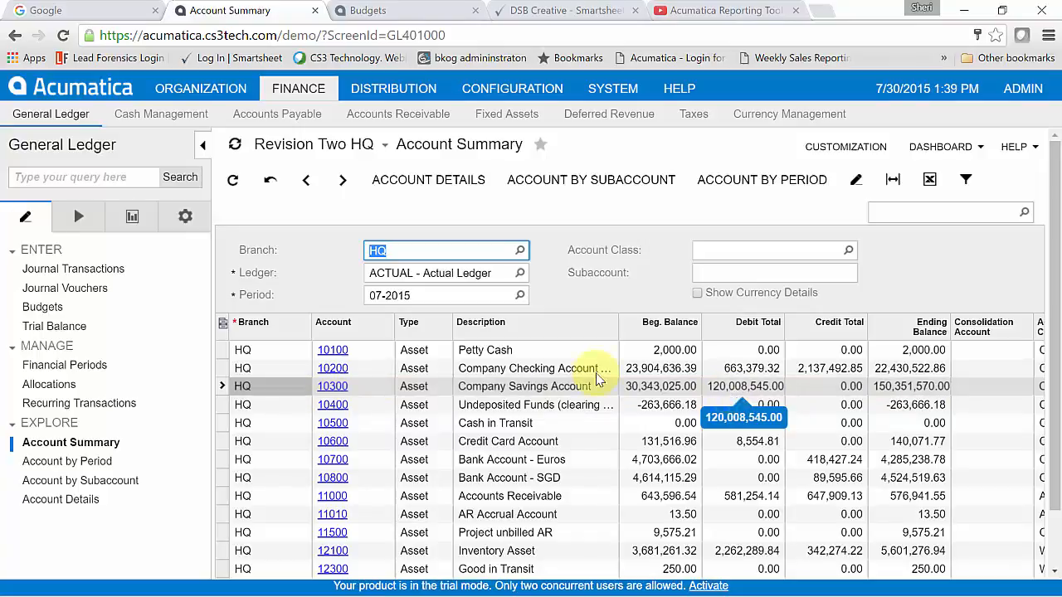
mouse_move(73, 269)
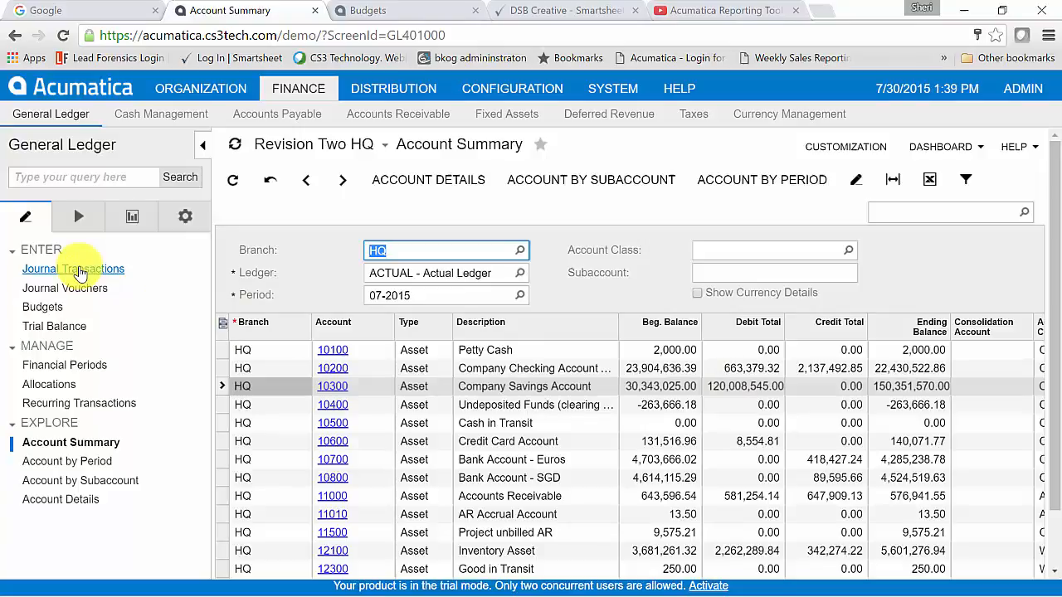
Load posted batch GL000506 (60,000,510.00, debiting account 10300) and review its lines
left_click(78, 269)
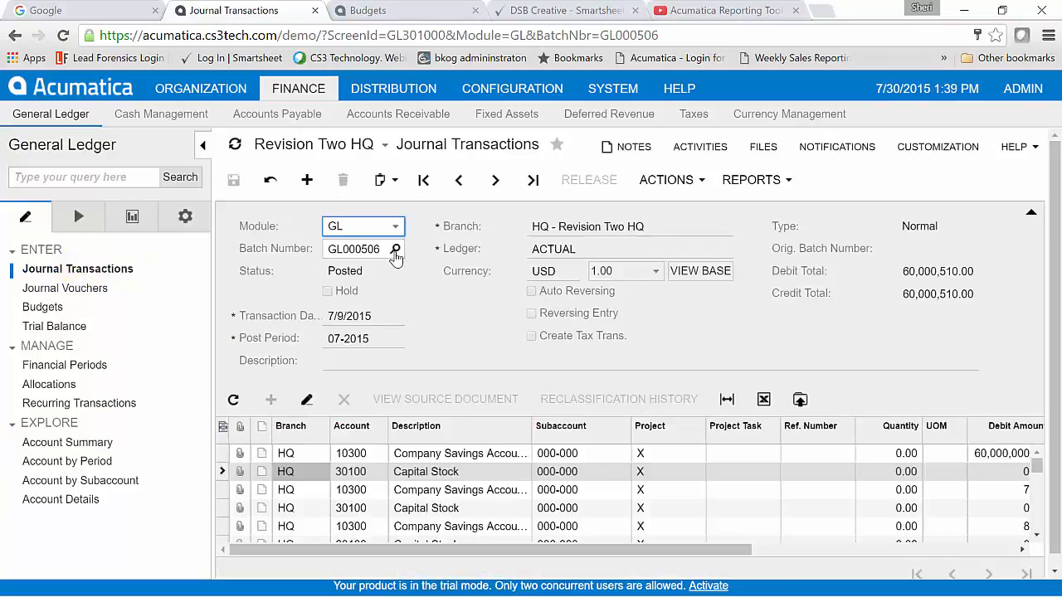
left_click(396, 250)
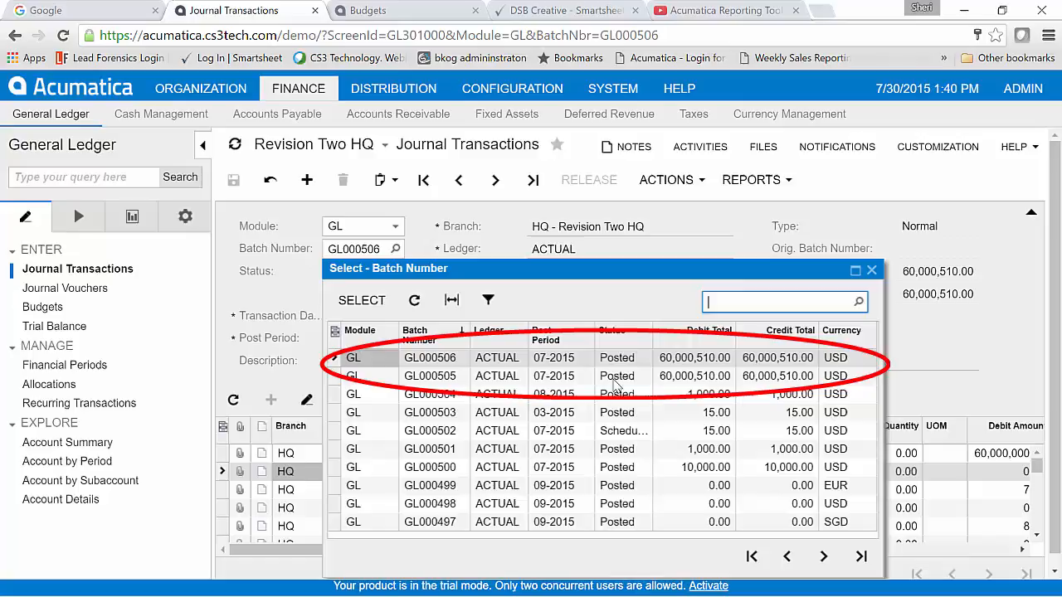
mouse_move(668, 382)
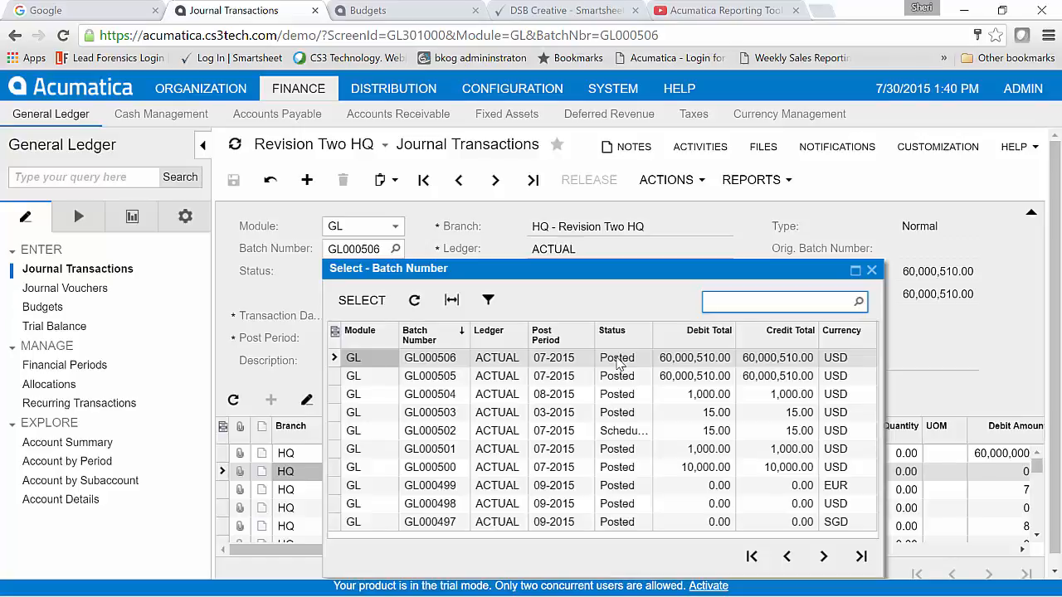
double_click(430, 358)
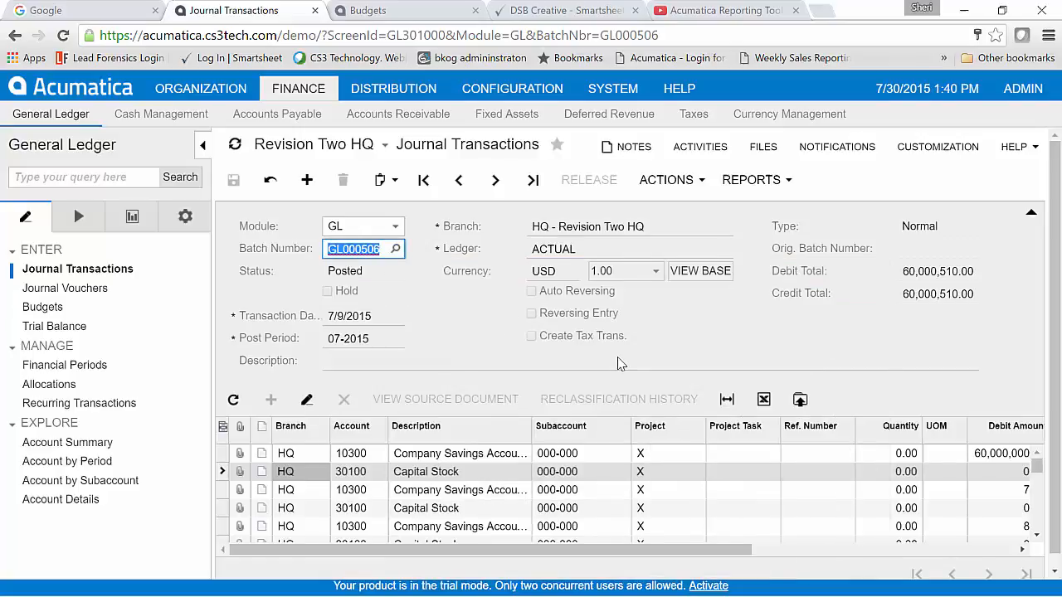
mouse_move(1043, 347)
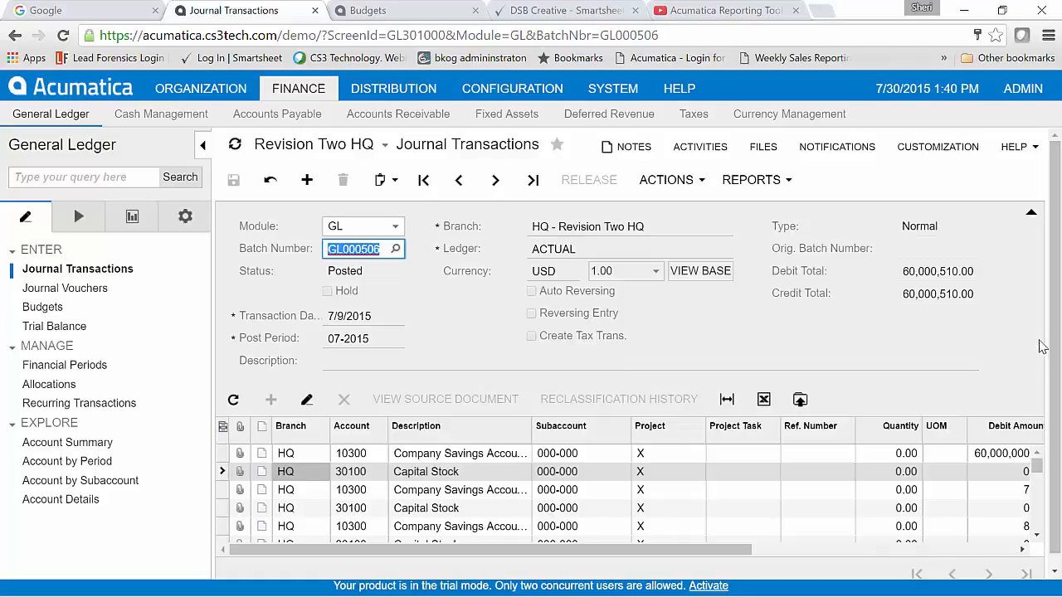
scroll("down", 3)
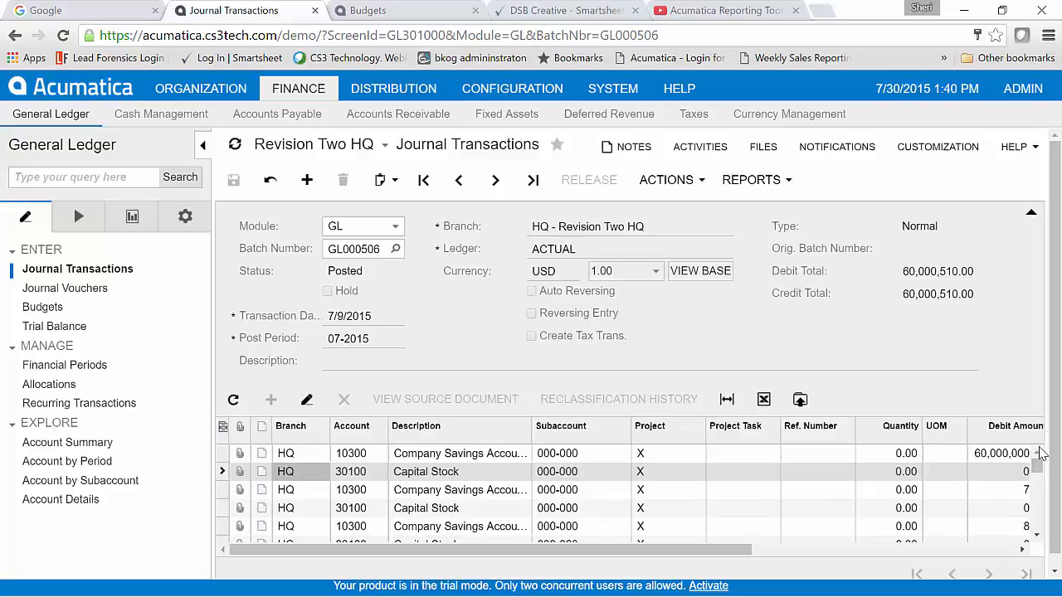
Reverse batch GL000506 into reversing batch GL000507 and release it
left_click(666, 180)
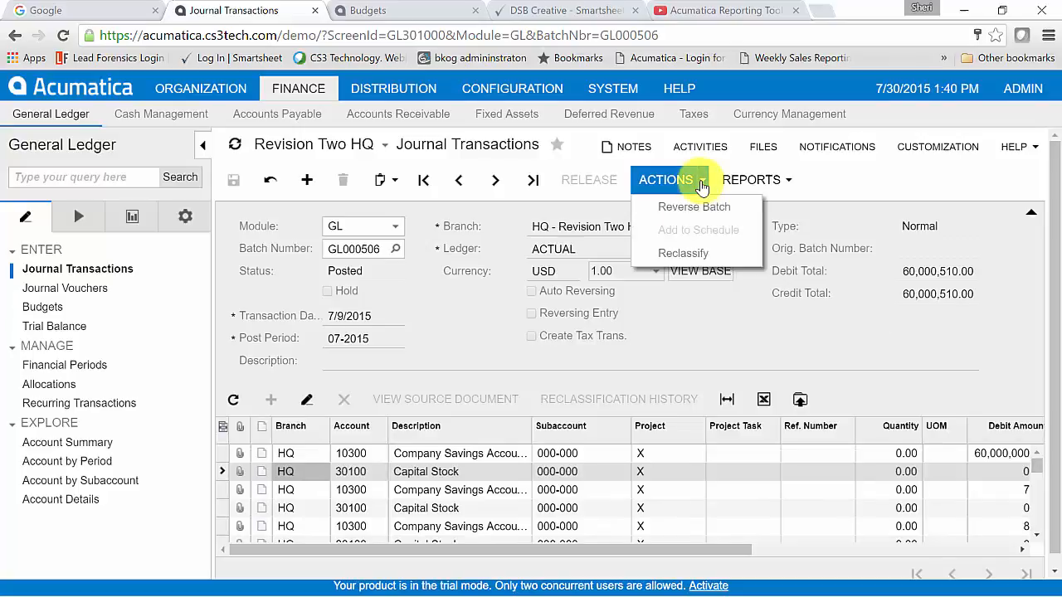
mouse_move(696, 207)
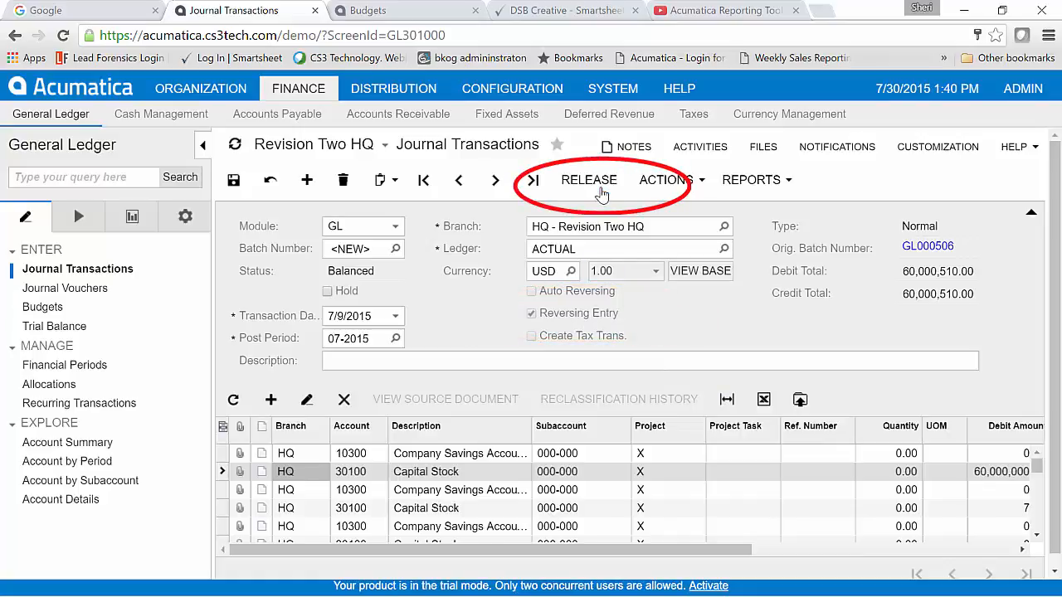
left_click(588, 179)
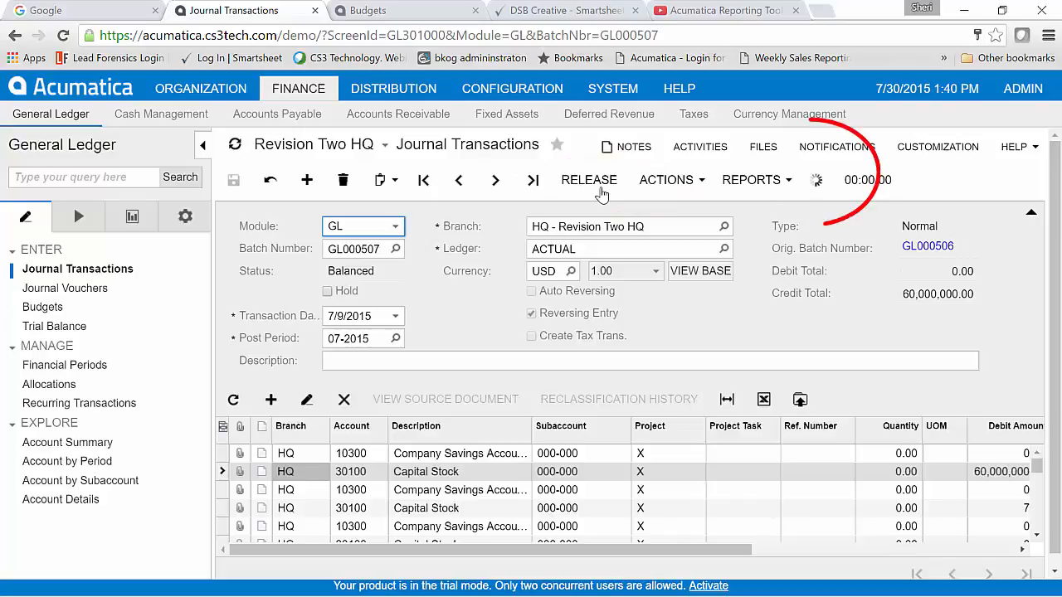
left_click(589, 180)
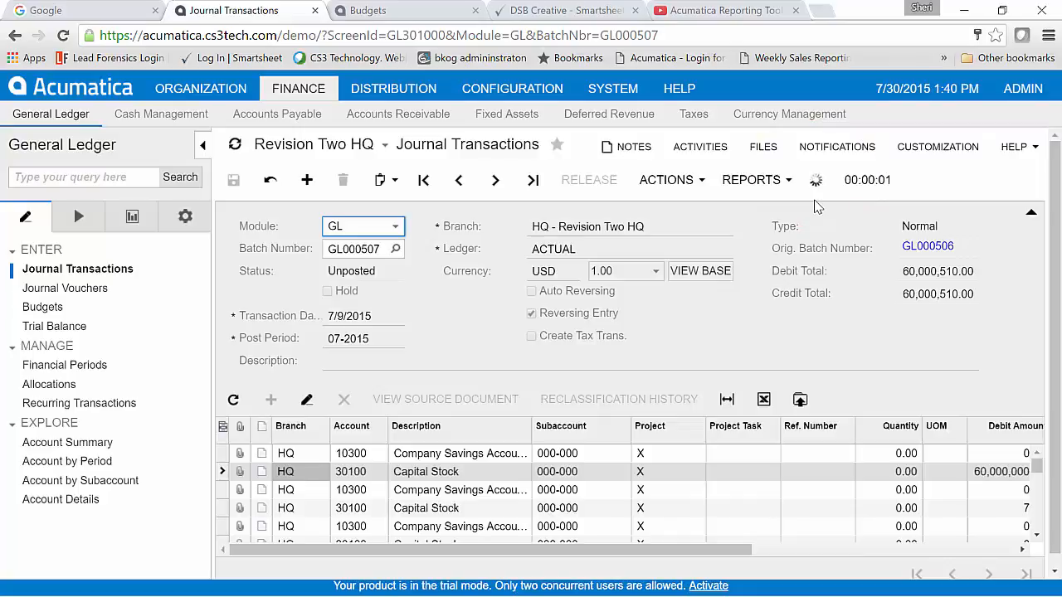
Reopen Account Summary to confirm account 10300 now ends at 90,351,060.00
left_click(66, 461)
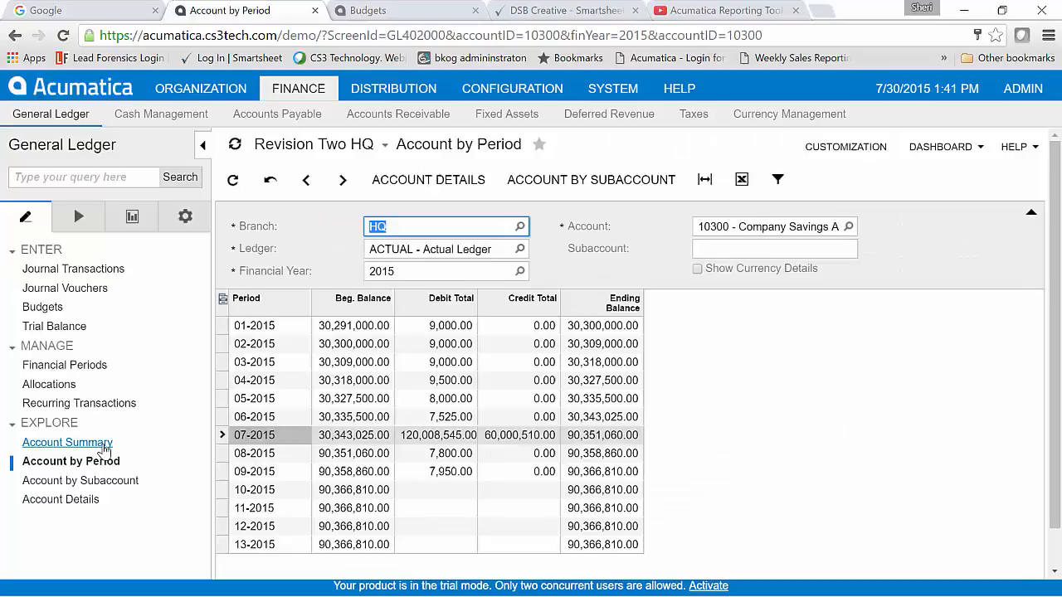
left_click(67, 442)
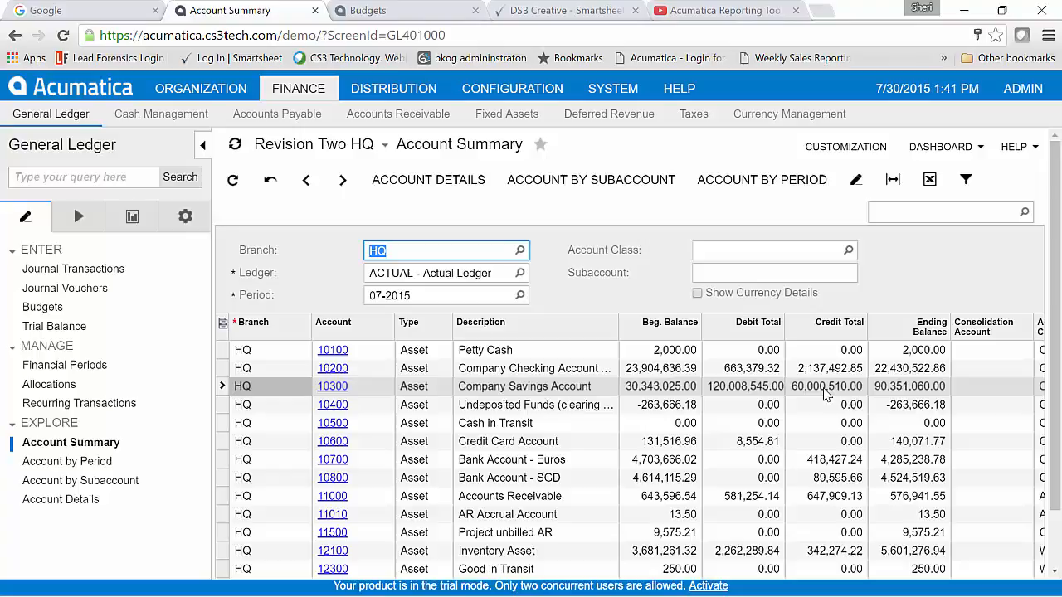
mouse_move(544, 336)
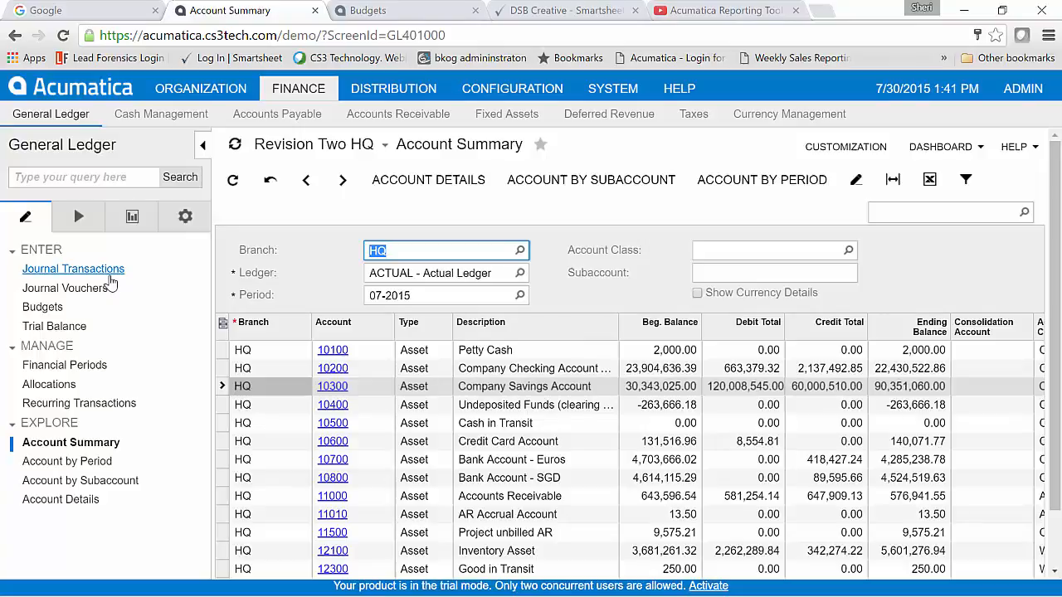
Load posted 08-2015 accrual batch GL000504 (1,000.00 professional fees) and copy it
left_click(73, 268)
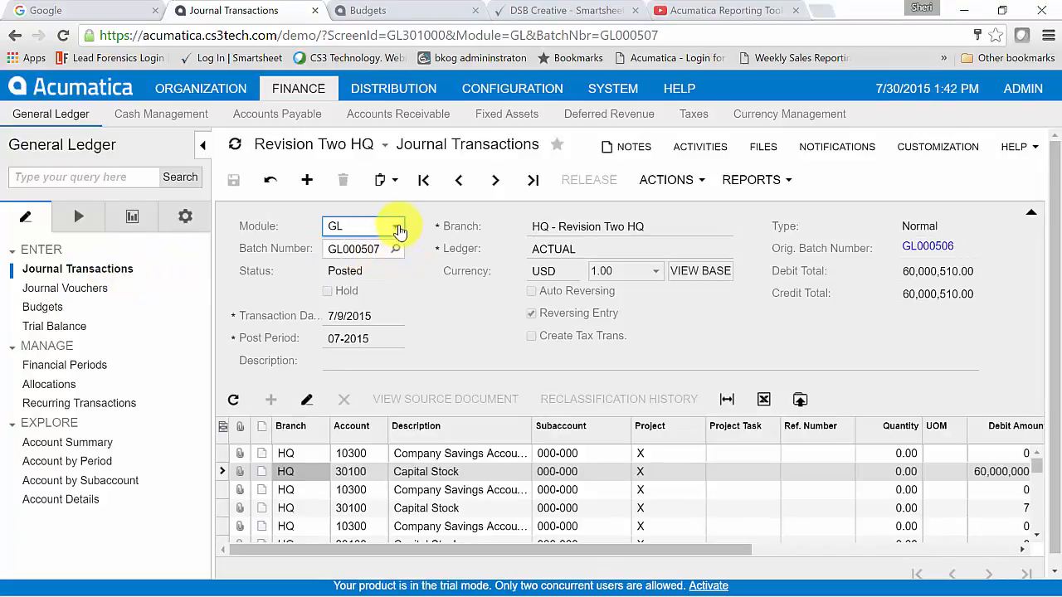
left_click(396, 248)
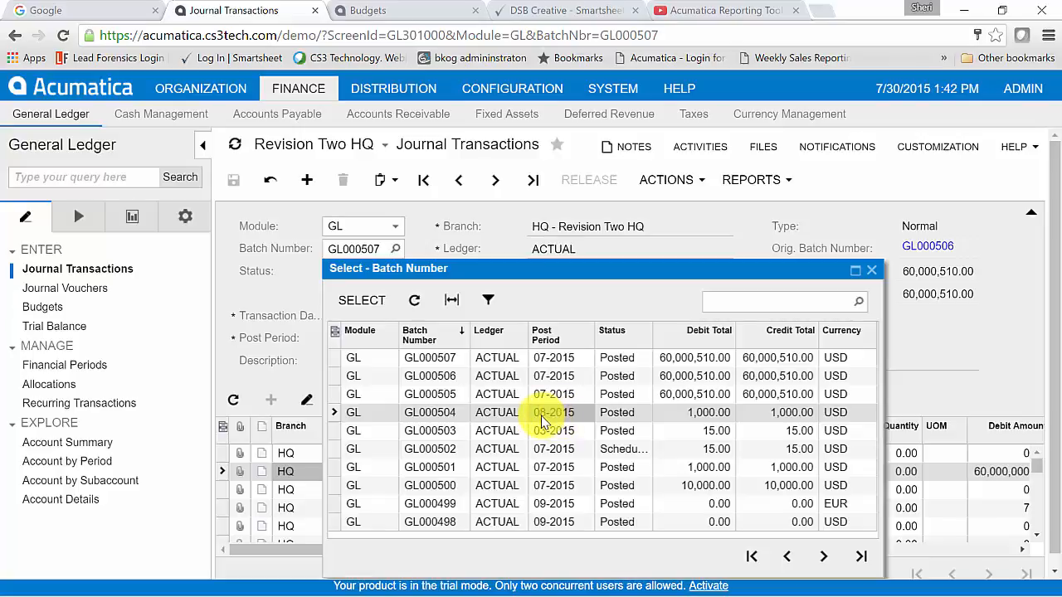
double_click(430, 412)
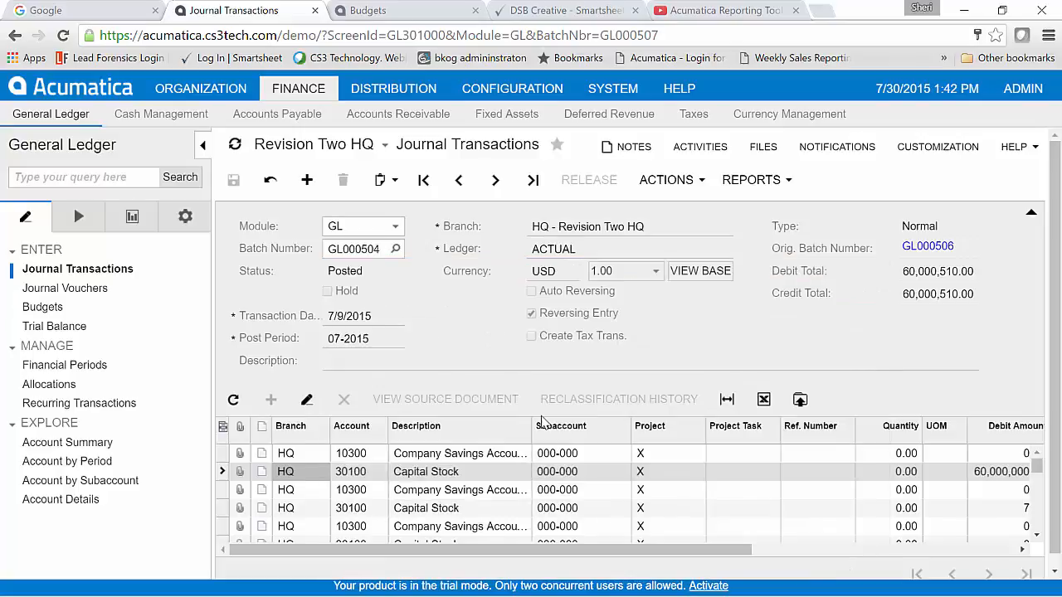
left_click(379, 180)
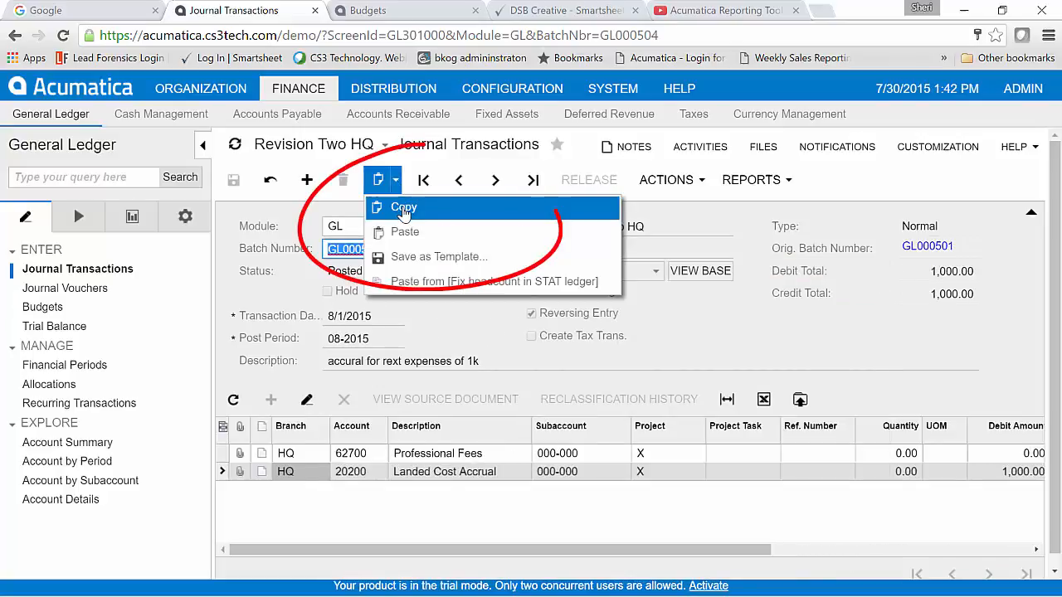
left_click(404, 208)
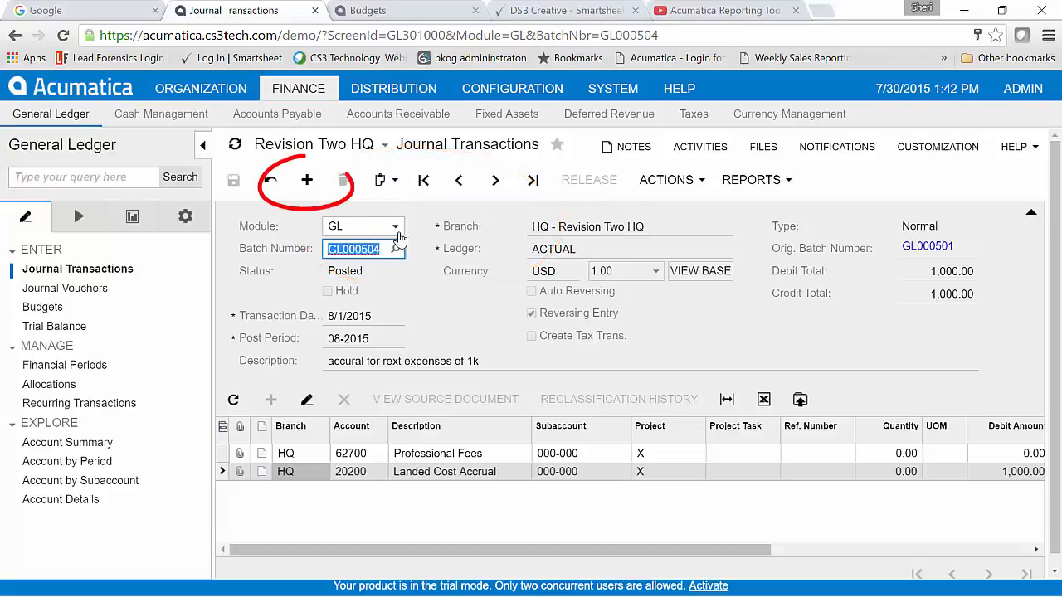
Add a new batch dated 8/1/2015 holding the pasted 1,000.00 accrual lines
left_click(306, 180)
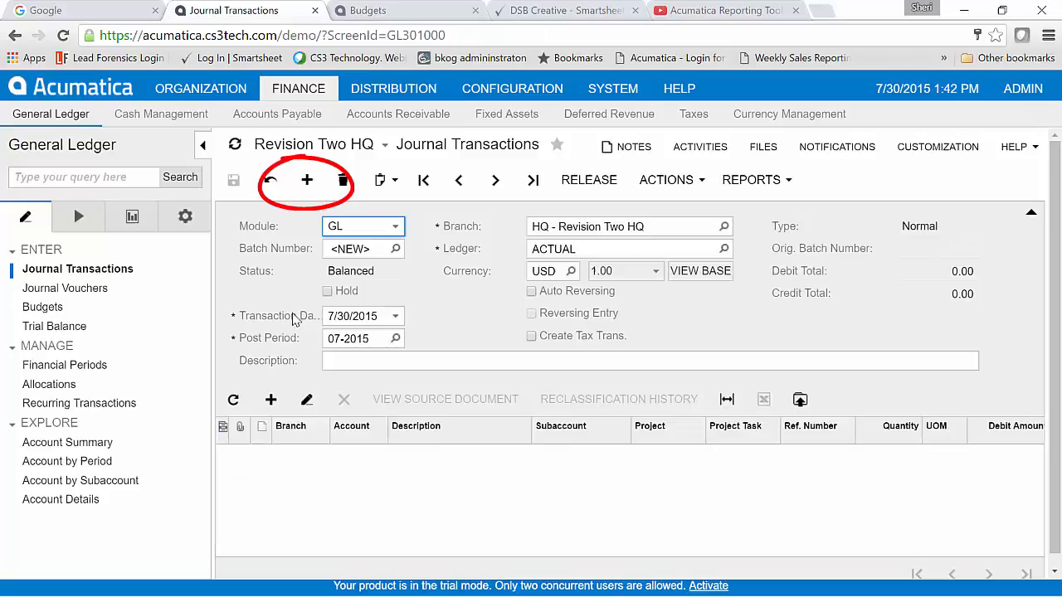
left_click(396, 316)
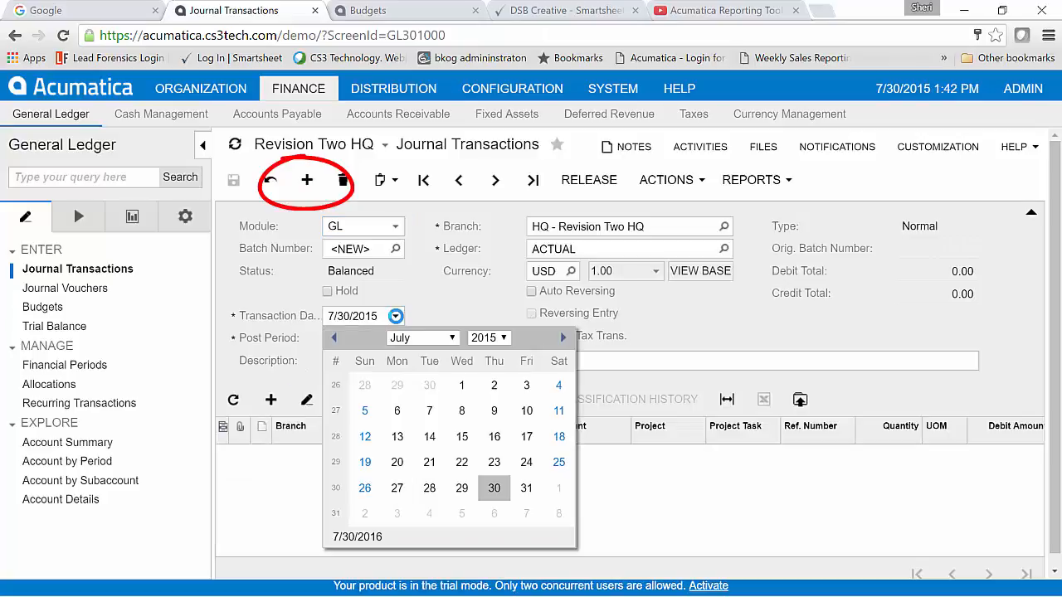
left_click(494, 488)
type("08/01/")
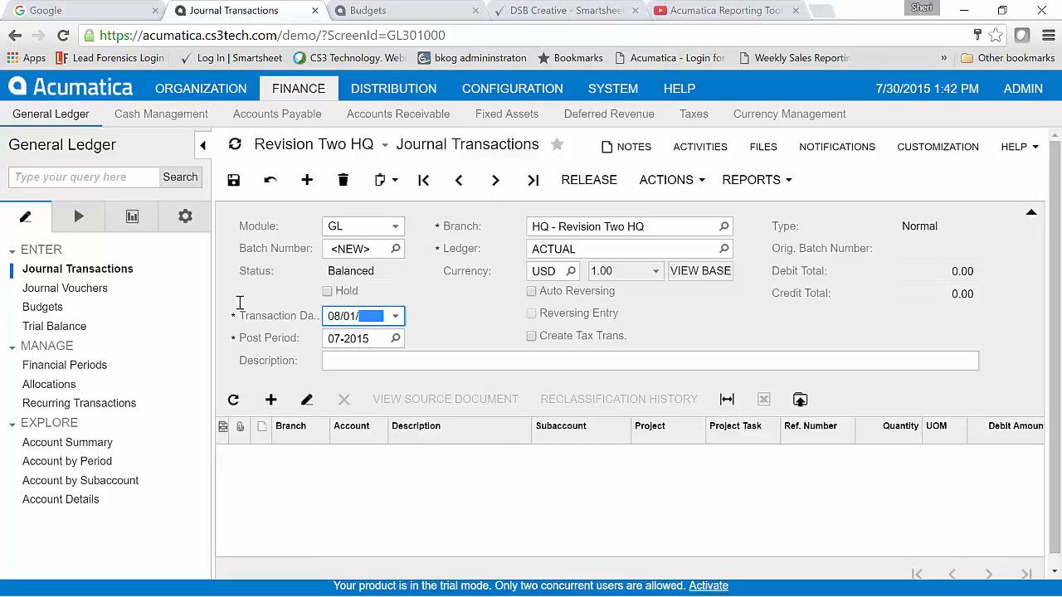
type("2016")
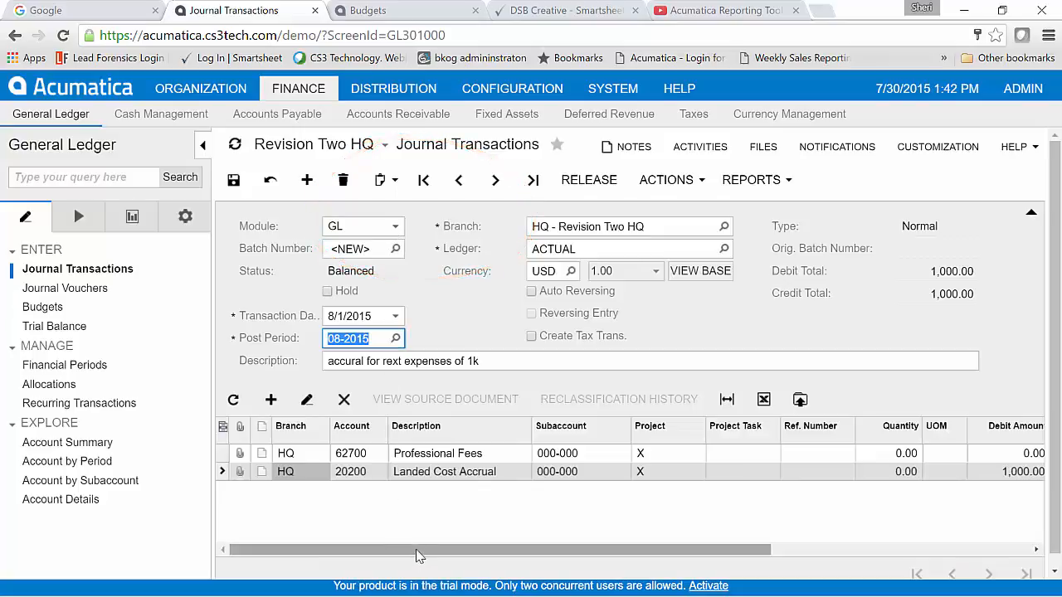
scroll("right", 3)
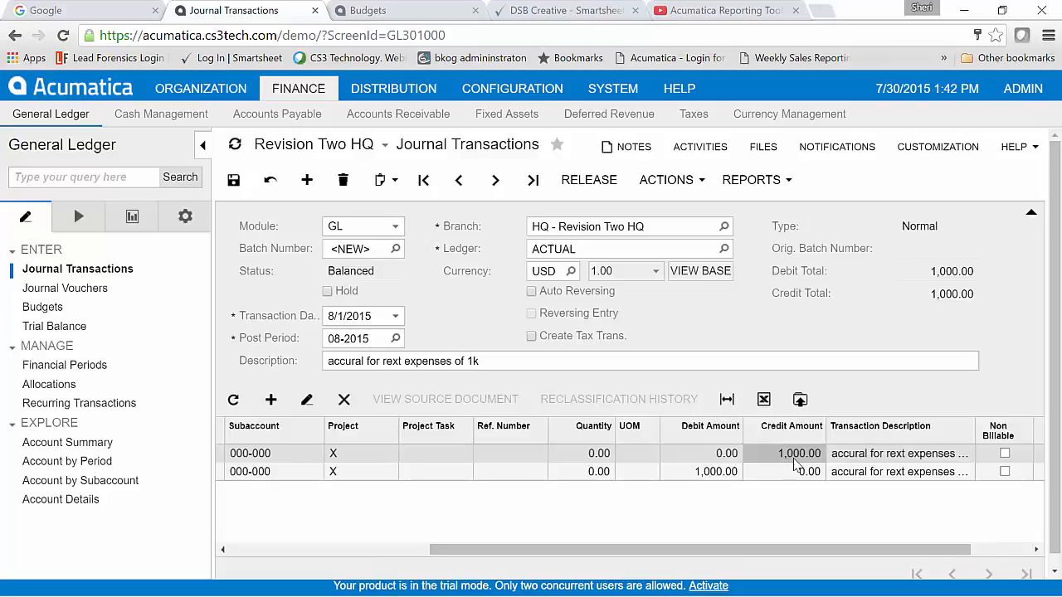
Change the accrual amount to 1,050, save it as GL000508, and release it
double_click(799, 453)
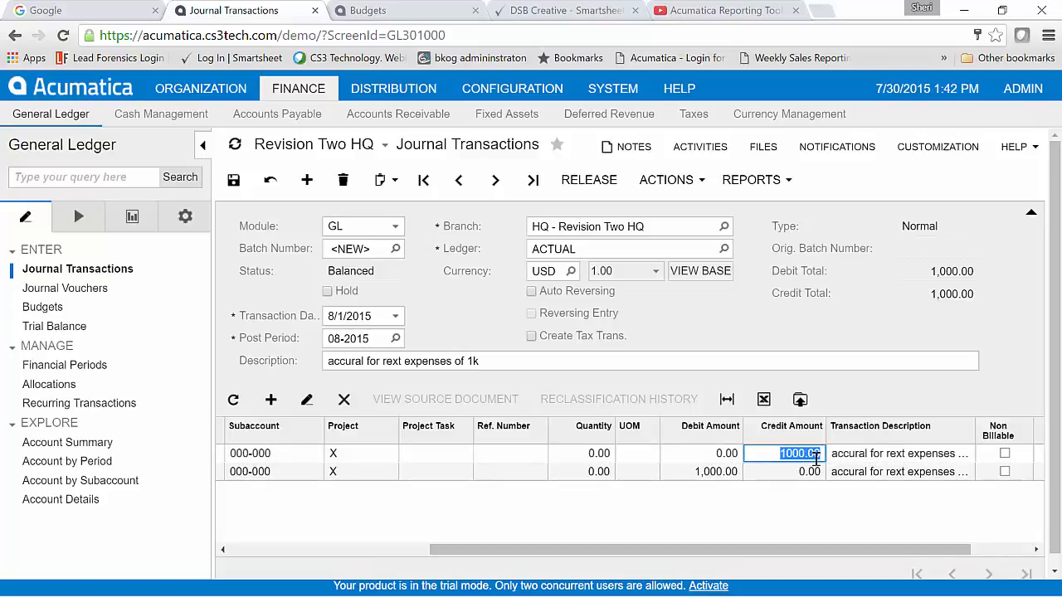
type("1050")
left_click(701, 471)
type("1,050")
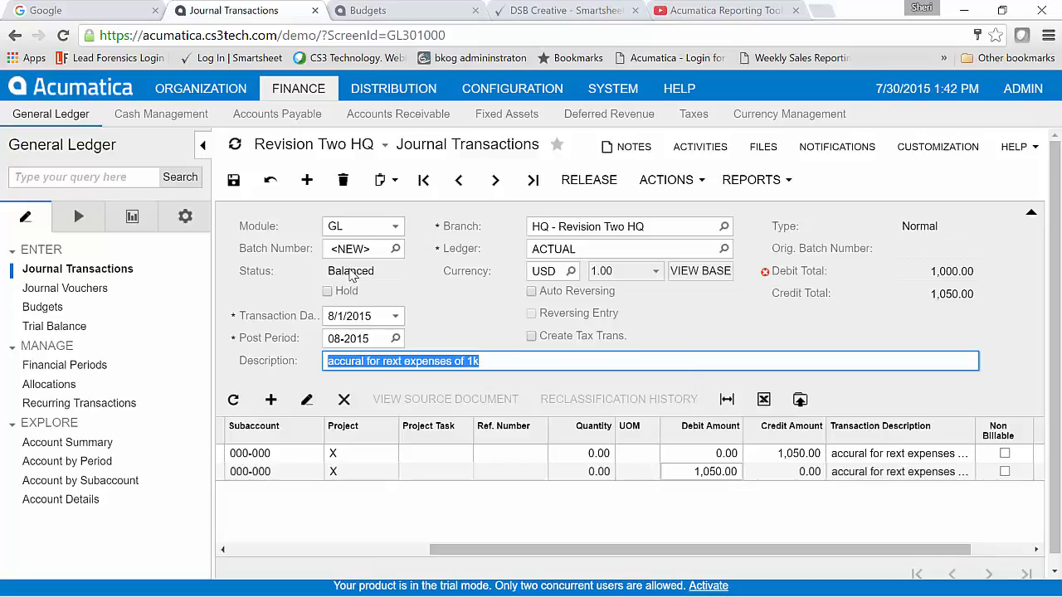
mouse_move(396, 272)
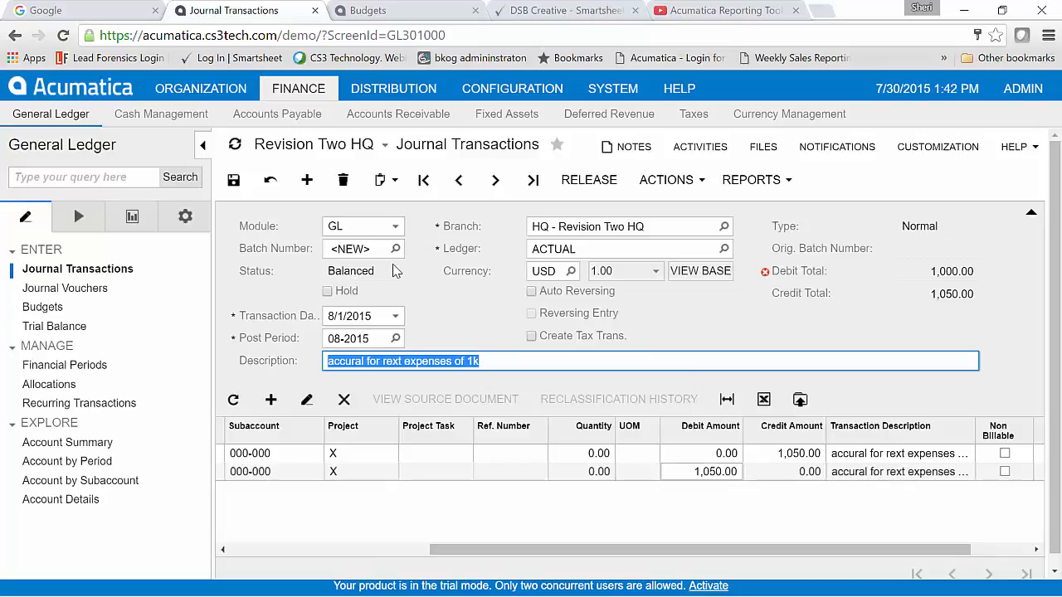
left_click(233, 179)
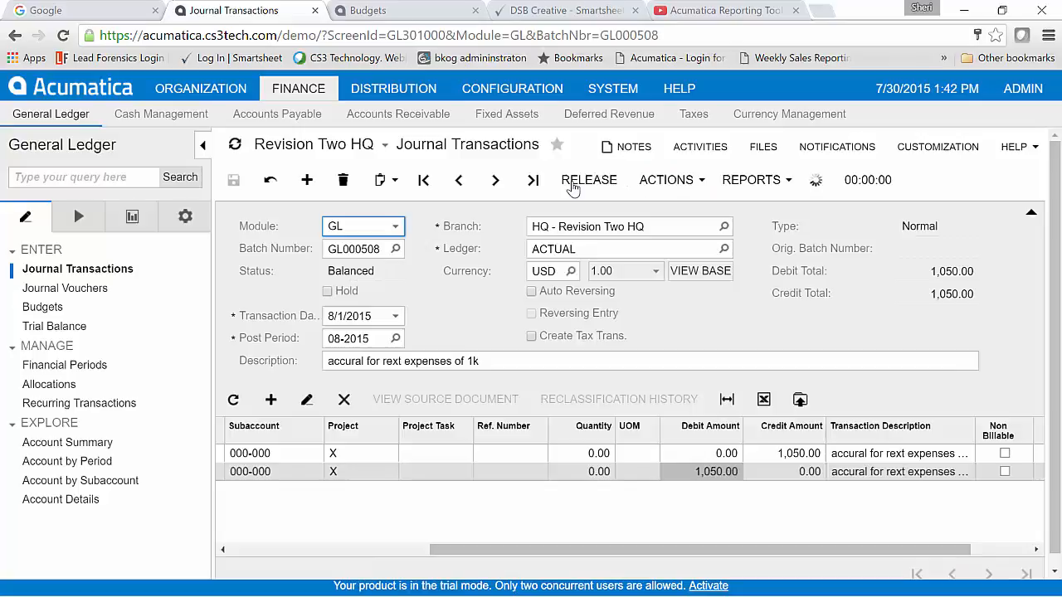
left_click(589, 179)
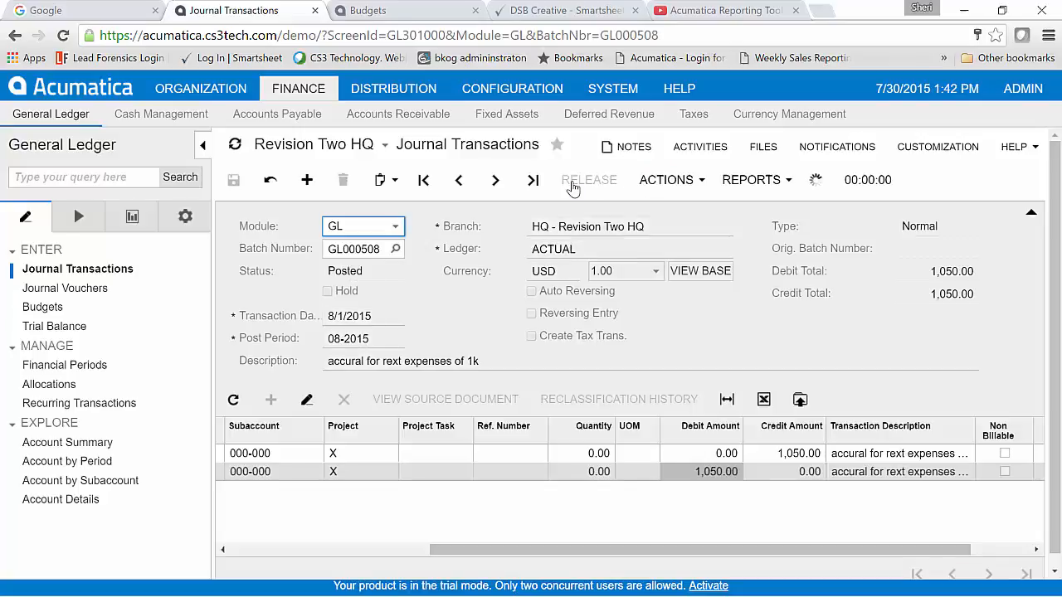